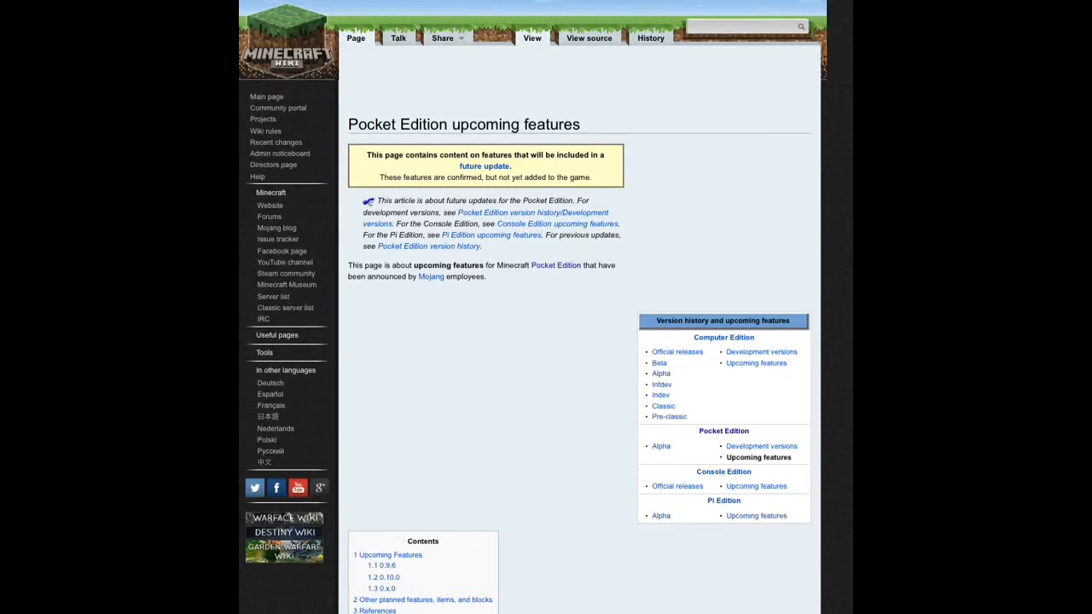
{"action": "scroll", "scroll_direction": "down", "scroll_amount": 3}
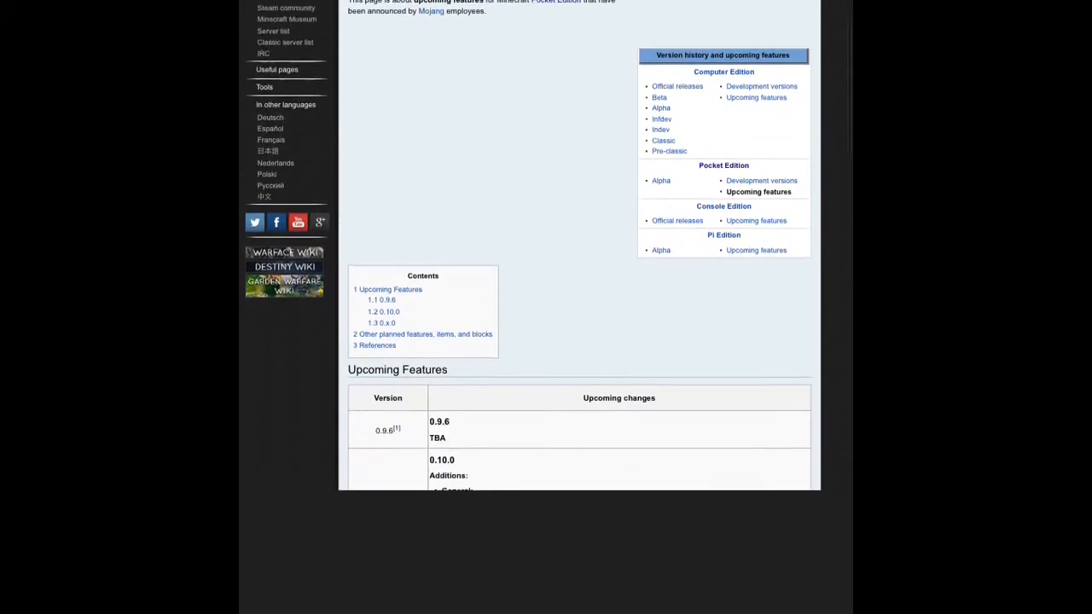
{"action": "scroll", "scroll_direction": "down", "scroll_amount": 3}
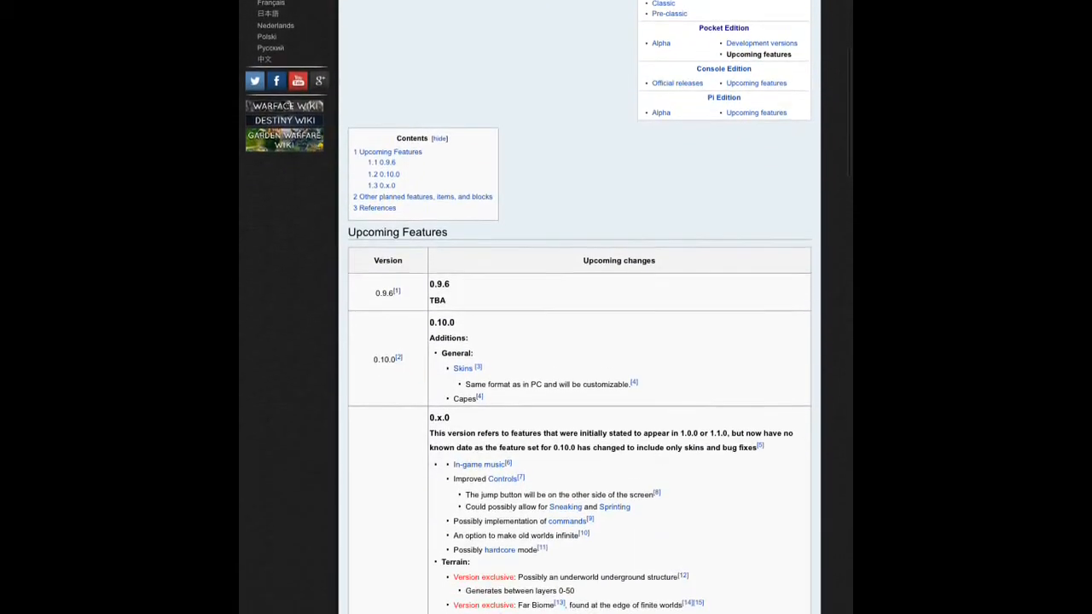
{"action": "scroll", "scroll_direction": "down", "scroll_amount": 3}
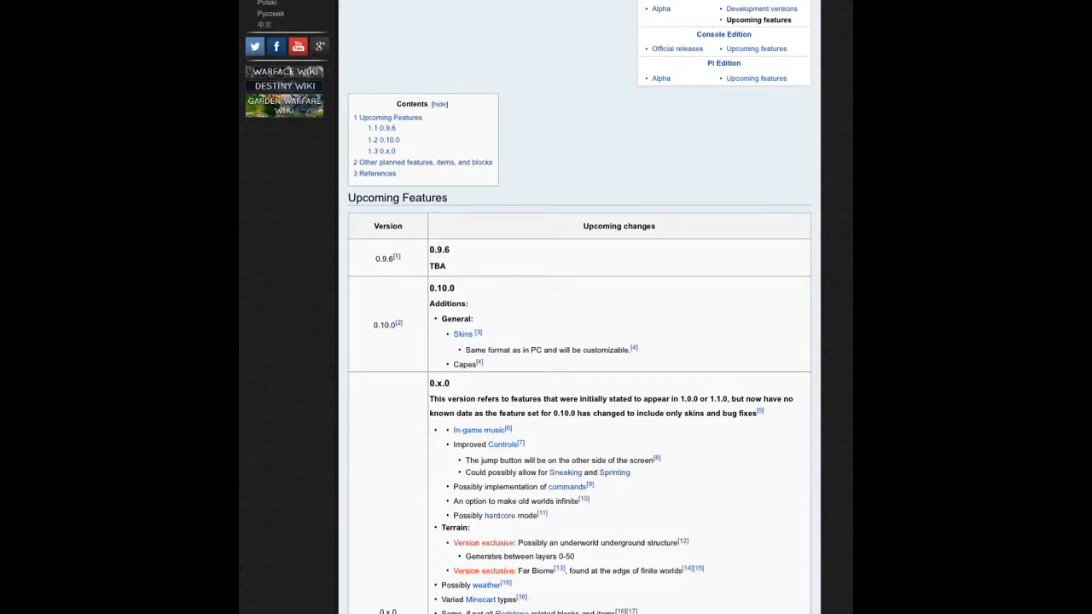
{"action": "scroll", "scroll_direction": "down", "scroll_amount": 3}
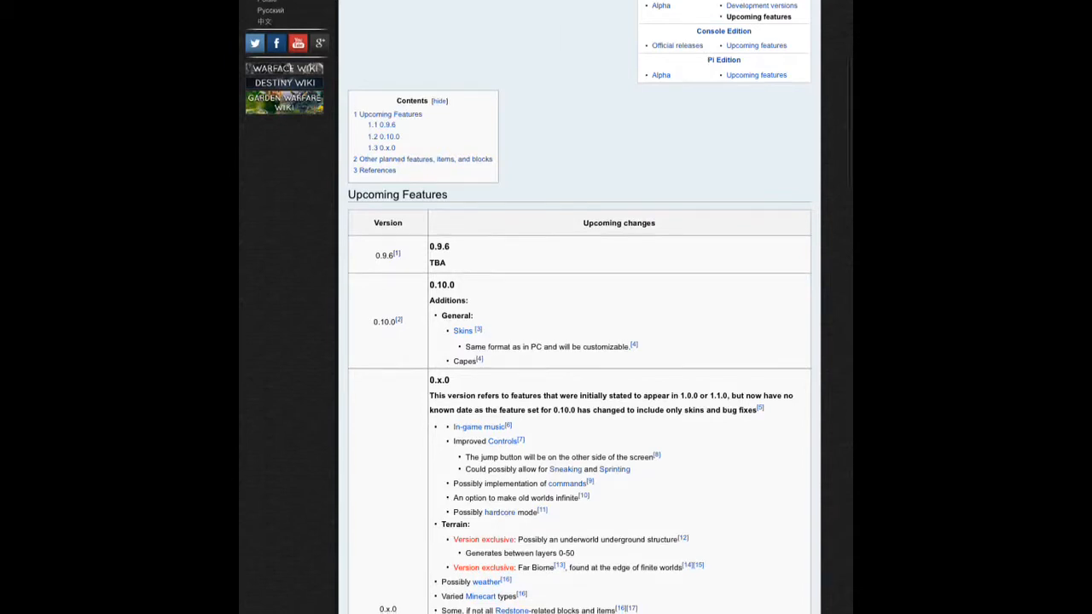
{"action": "scroll", "scroll_direction": "down", "scroll_amount": 3}
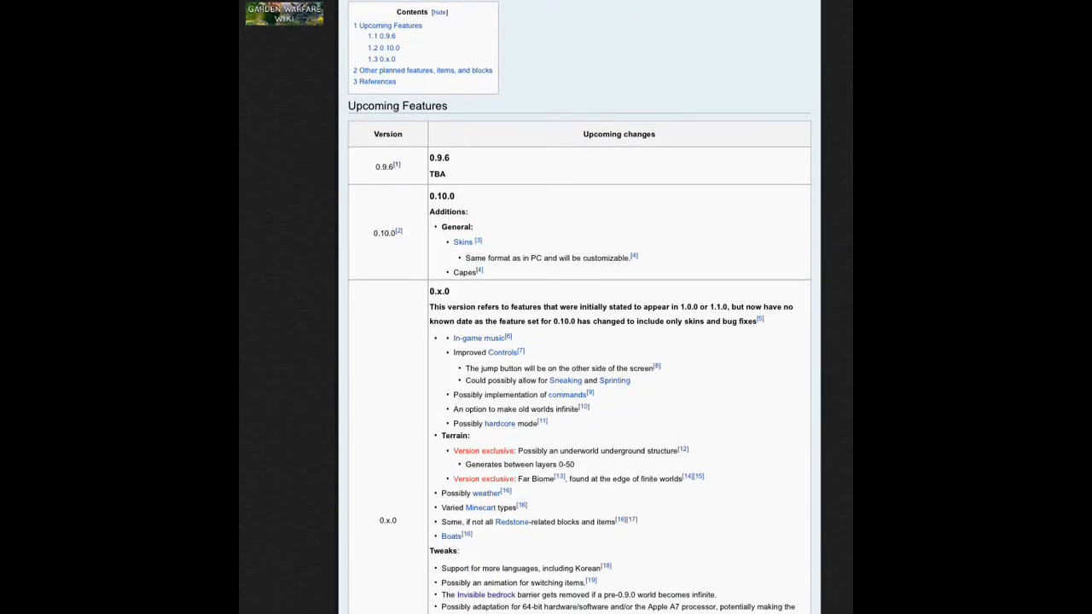
{"action": "scroll", "scroll_direction": "down", "scroll_amount": 3}
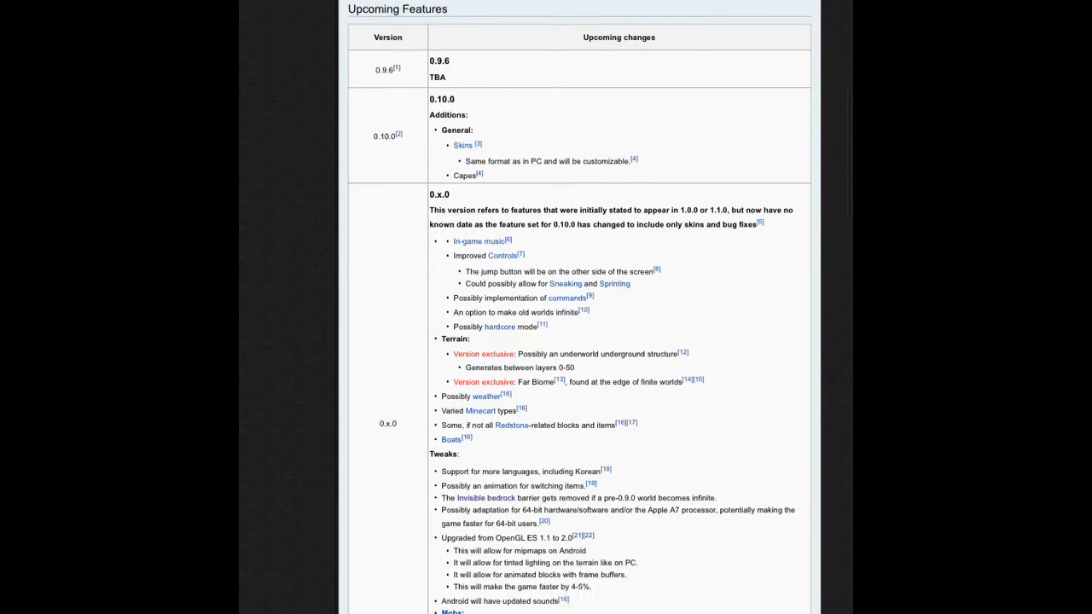
{"action": "scroll", "scroll_direction": "down", "scroll_amount": 3}
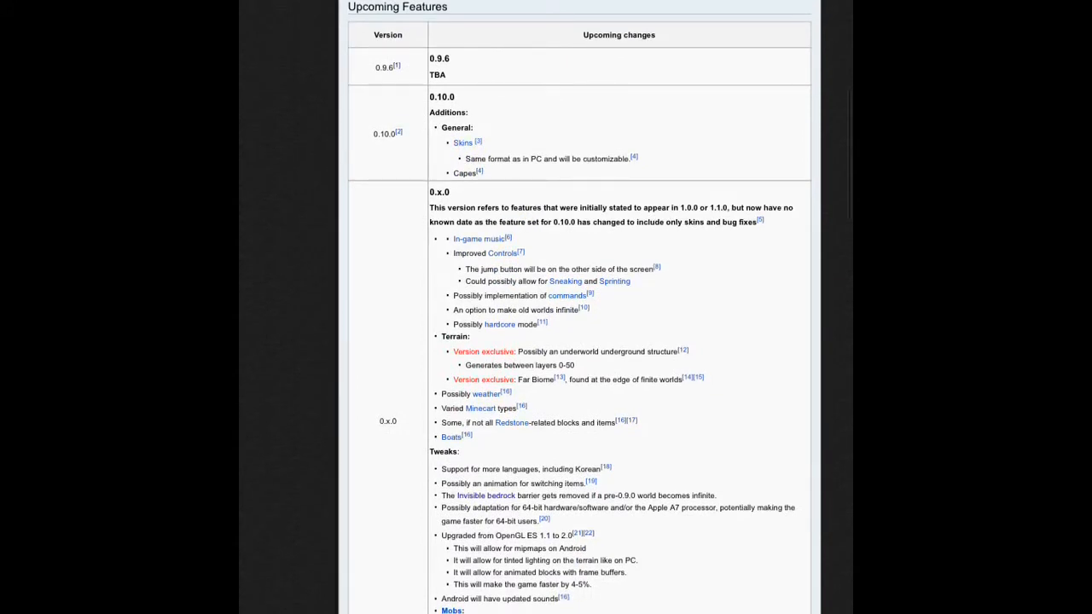
{"action": "scroll", "scroll_direction": "down", "scroll_amount": 3}
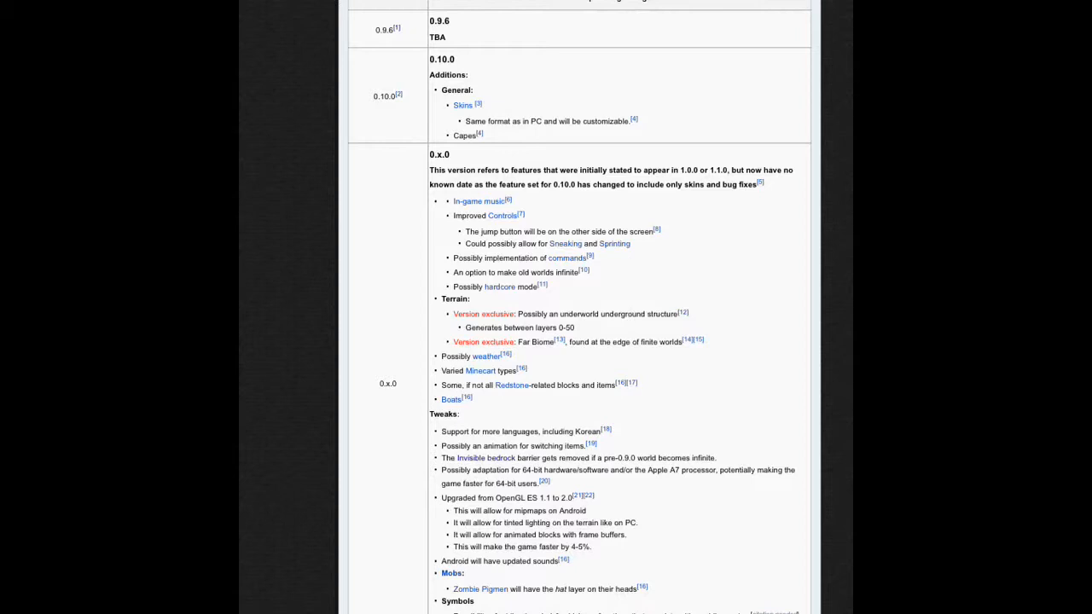
{"action": "scroll", "scroll_direction": "down", "scroll_amount": 3}
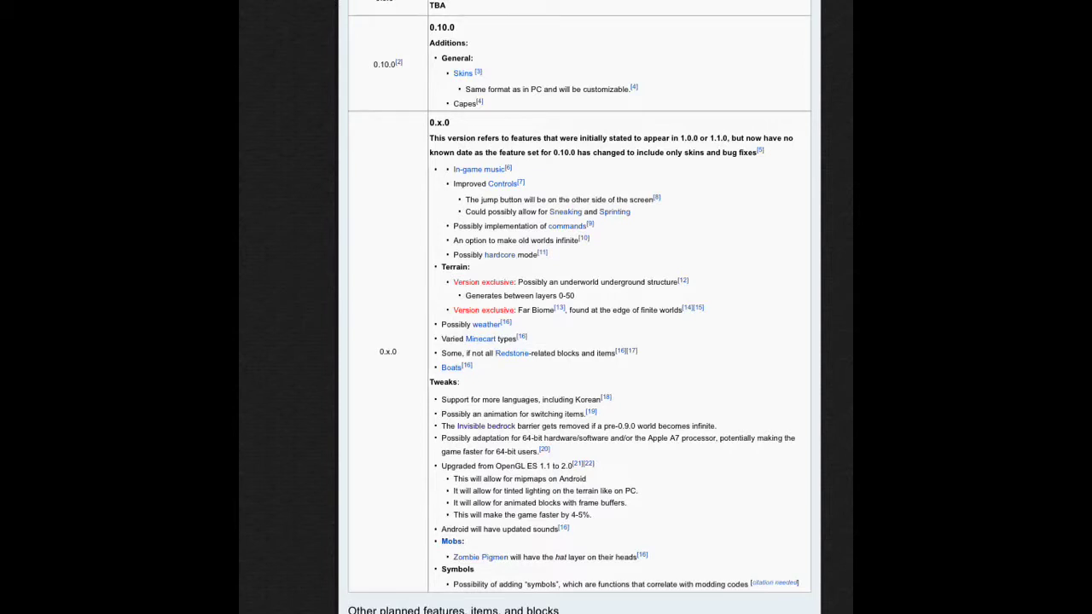
{"action": "scroll", "scroll_direction": "down", "scroll_amount": 3}
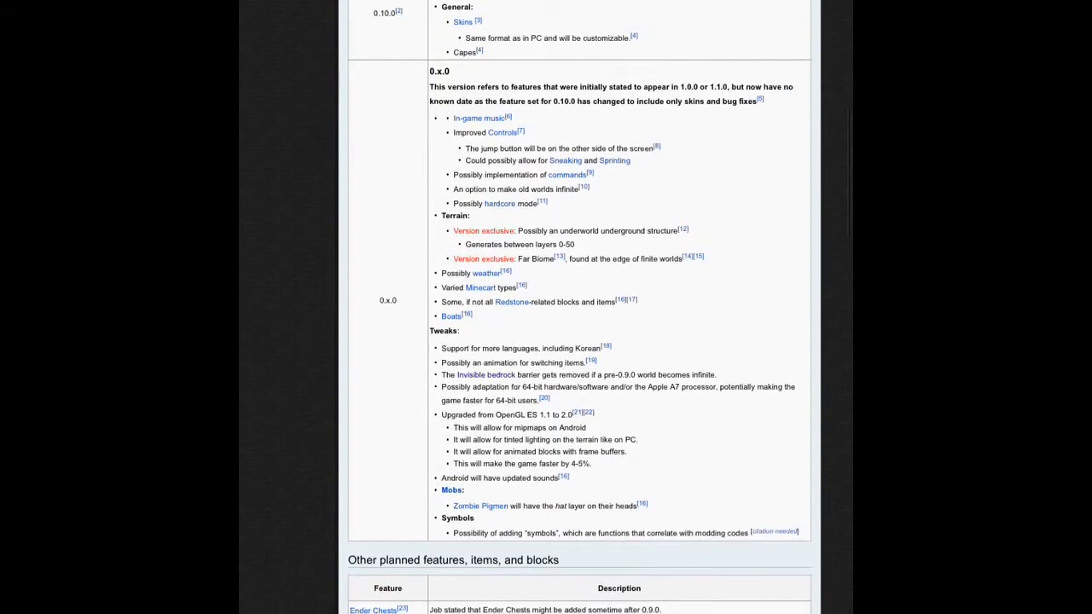
{"action": "scroll", "scroll_direction": "down", "scroll_amount": 3}
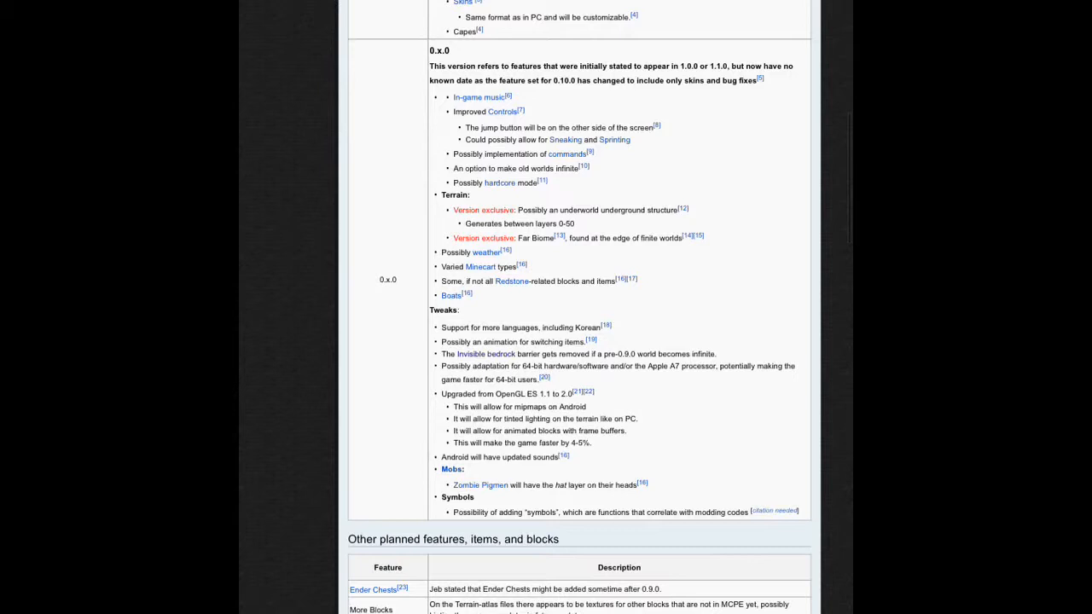
{"action": "scroll", "scroll_direction": "down", "scroll_amount": 3}
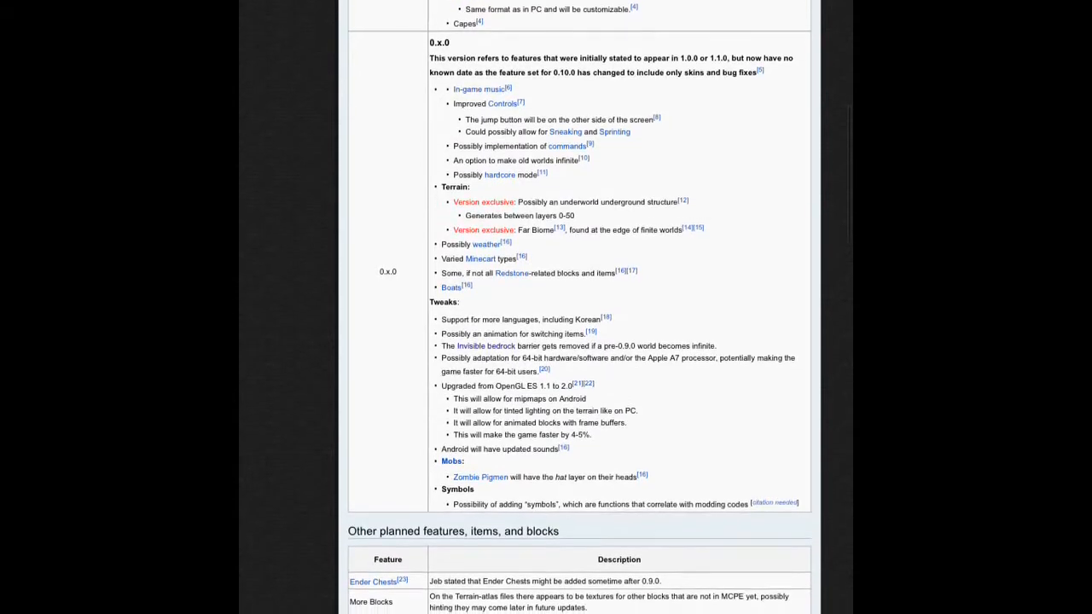
{"action": "scroll", "scroll_direction": "down", "scroll_amount": 3}
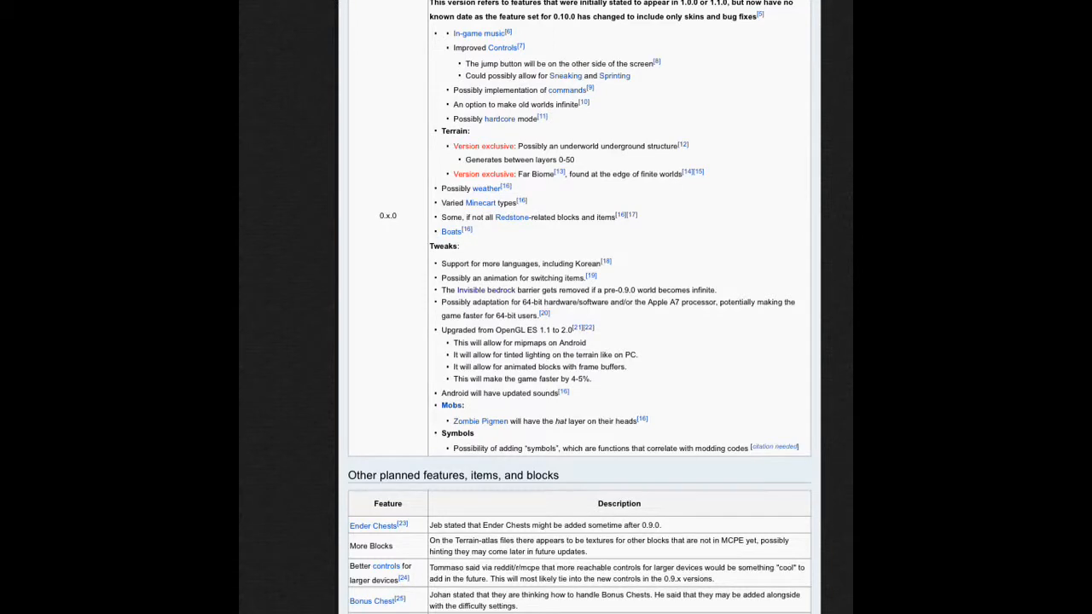
{"action": "scroll", "scroll_direction": "down", "scroll_amount": 3}
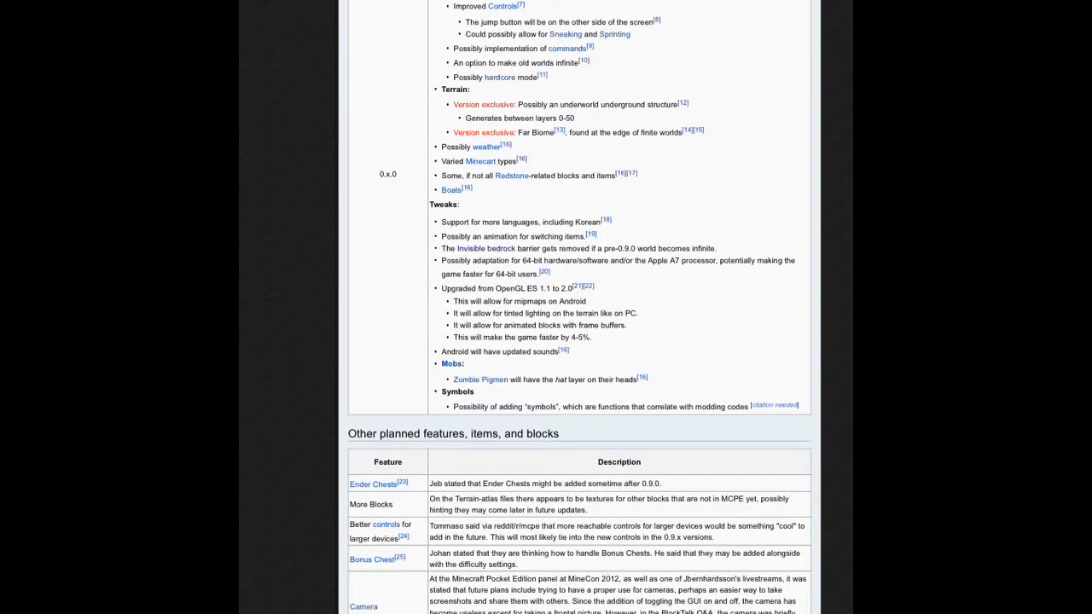
{"action": "scroll", "scroll_direction": "down", "scroll_amount": 3}
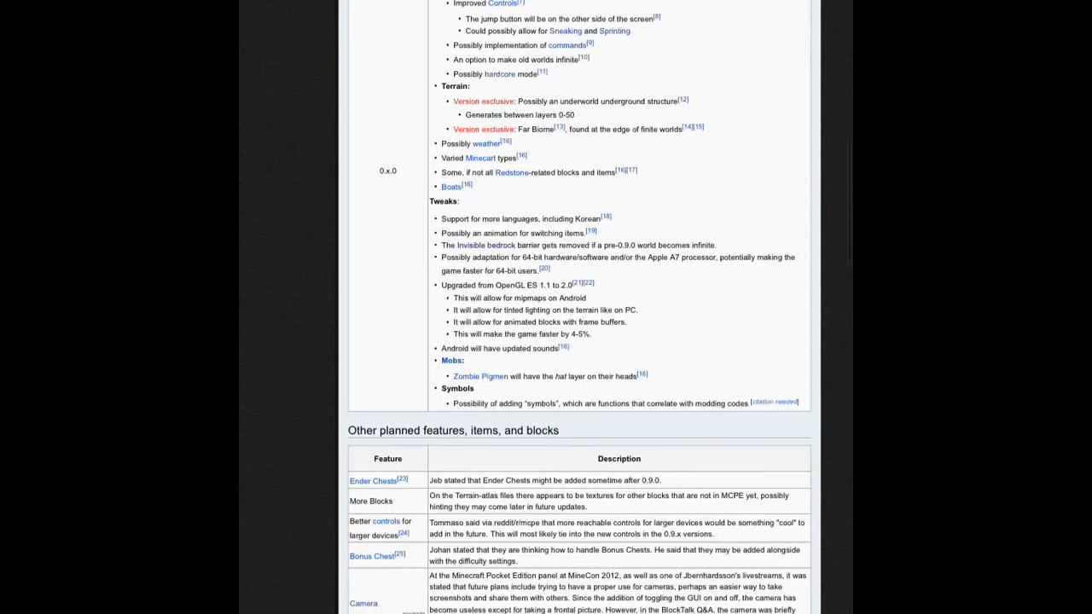
{"action": "scroll", "scroll_direction": "up", "scroll_amount": 3}
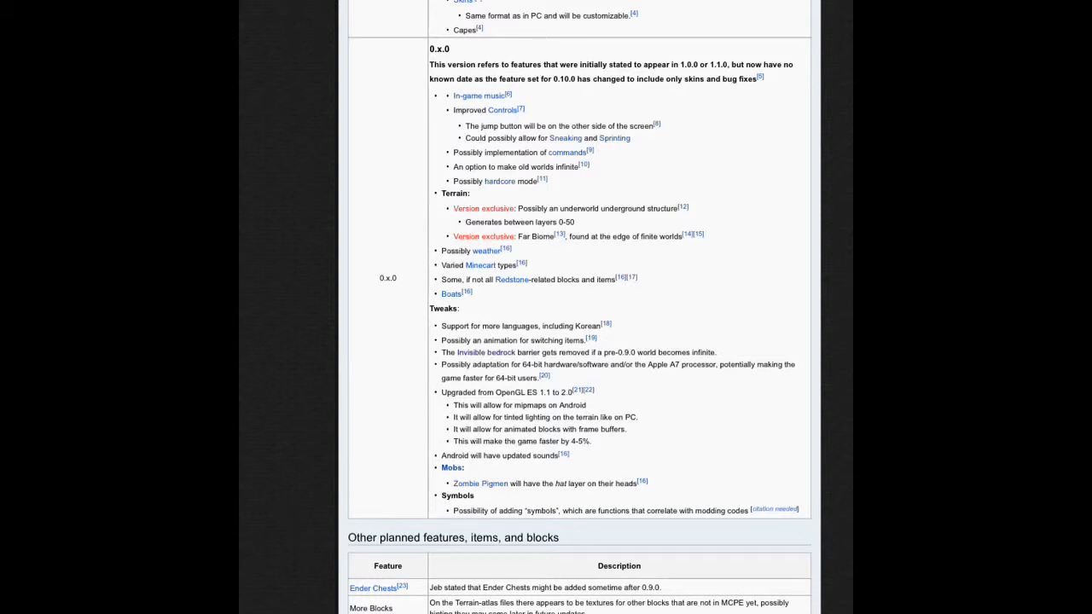
{"action": "scroll", "scroll_direction": "up", "scroll_amount": 3}
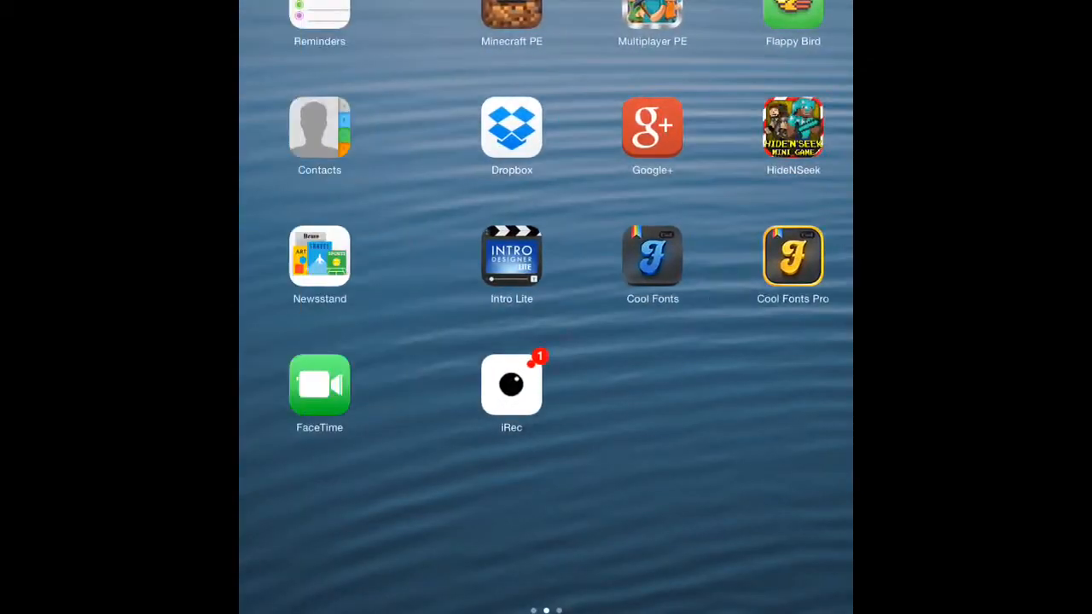
{"action": "scroll", "scroll_direction": "left", "scroll_amount": 3}
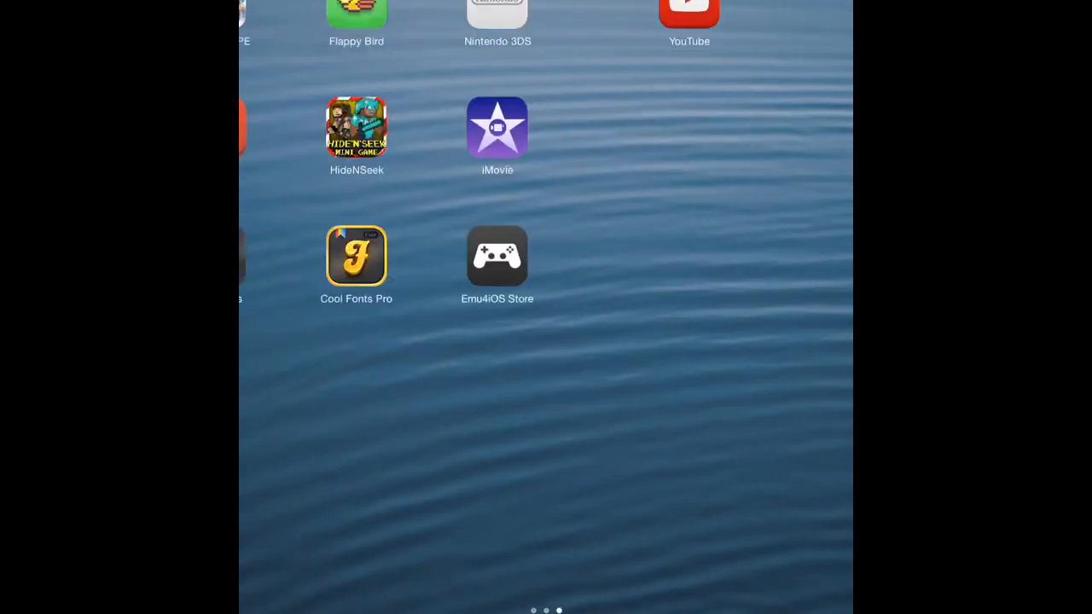